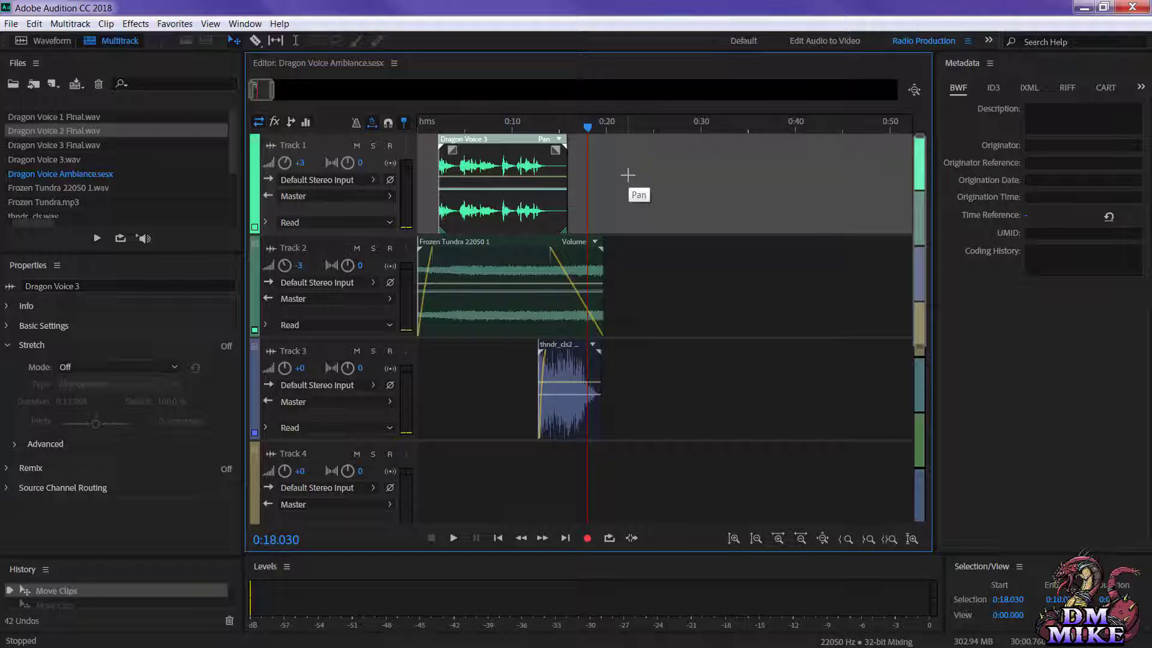
{"action": "mouse_move", "coordinate": [471, 220]}
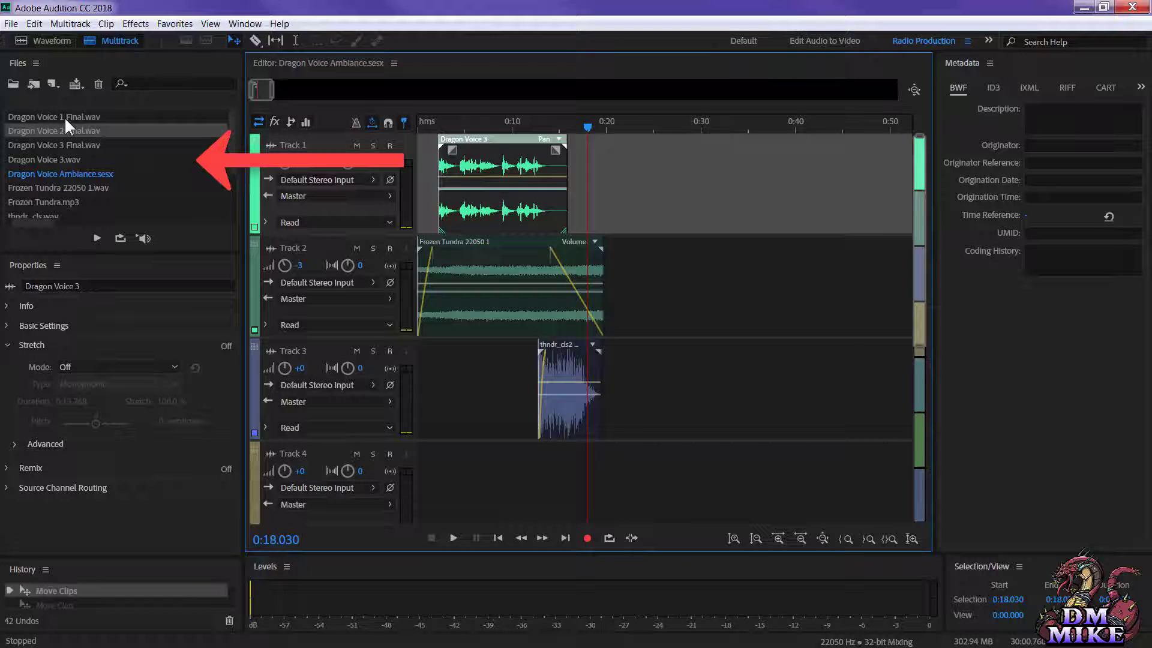
Open Dragon Voice 1 Final.wav from the Files panel into the Waveform editor.
{"action": "double_click", "coordinate": [53, 117]}
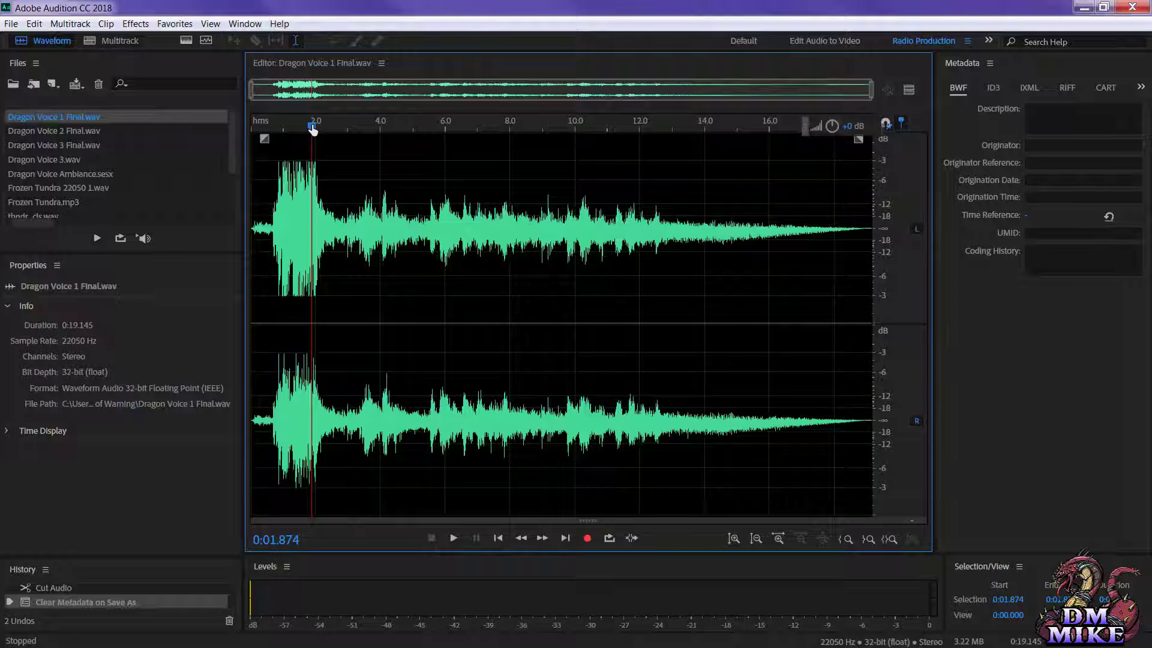
Play the dragon voice clip, then set the playhead near 5.7 seconds.
{"action": "left_click", "coordinate": [497, 538]}
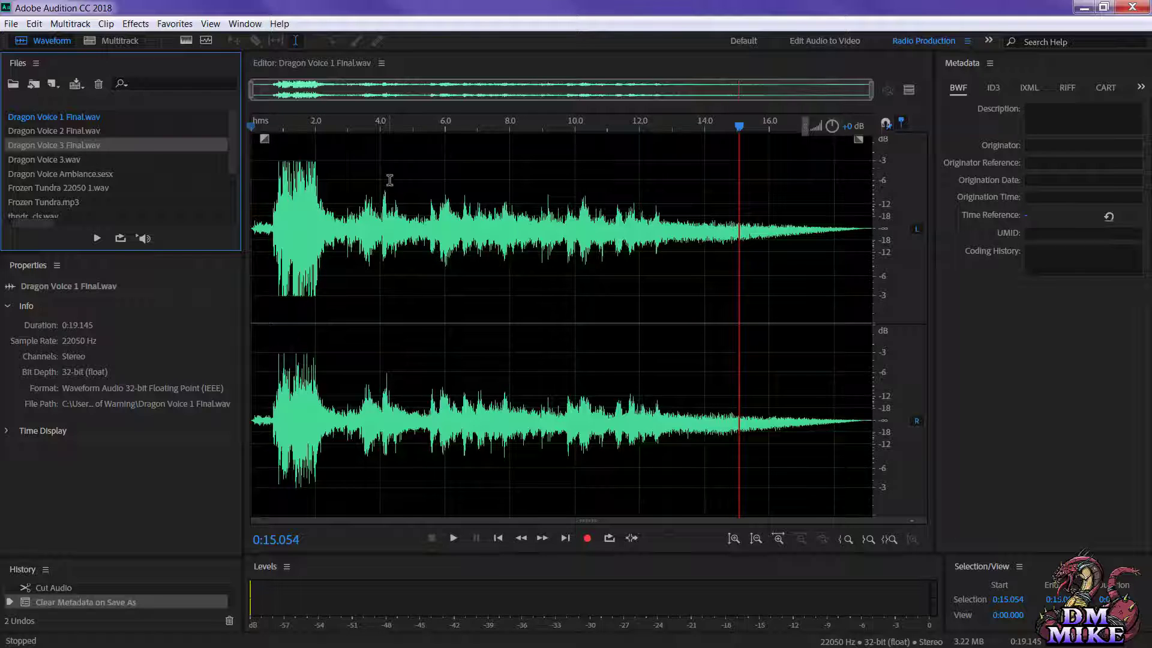
{"action": "left_click", "coordinate": [434, 220]}
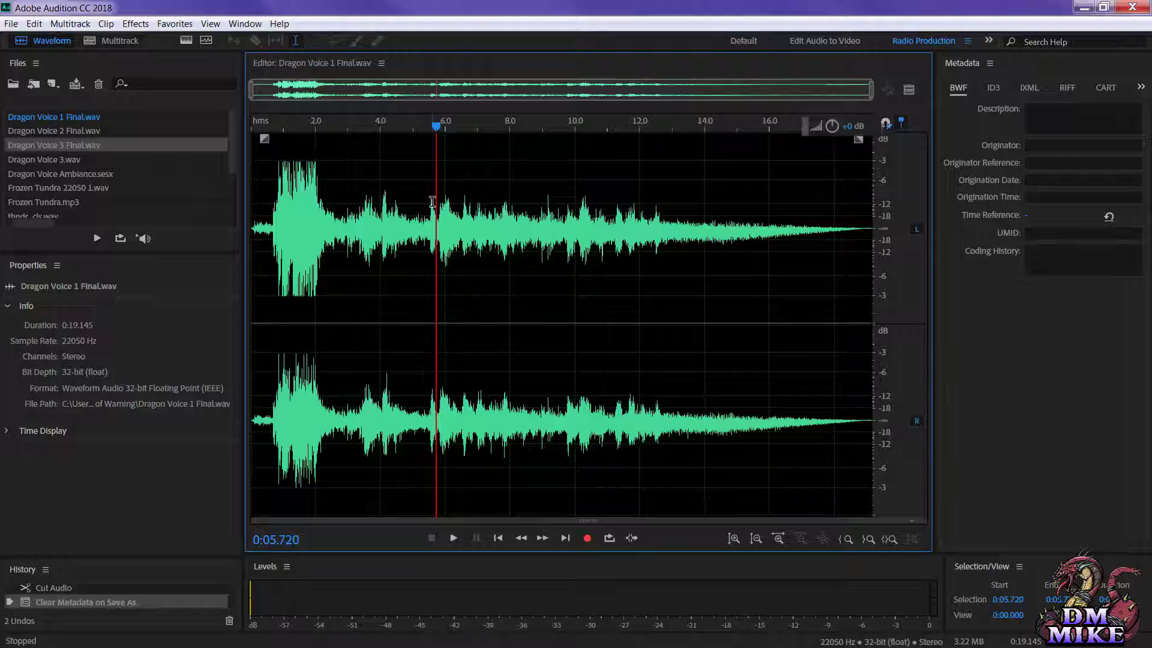
{"action": "mouse_move", "coordinate": [454, 131]}
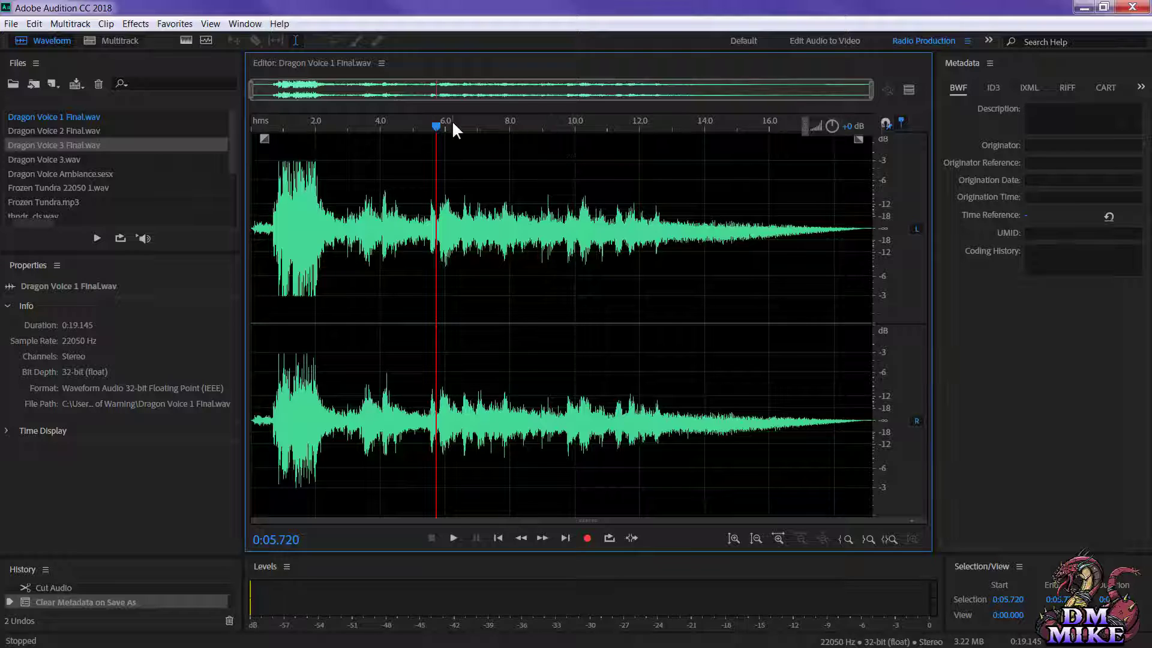